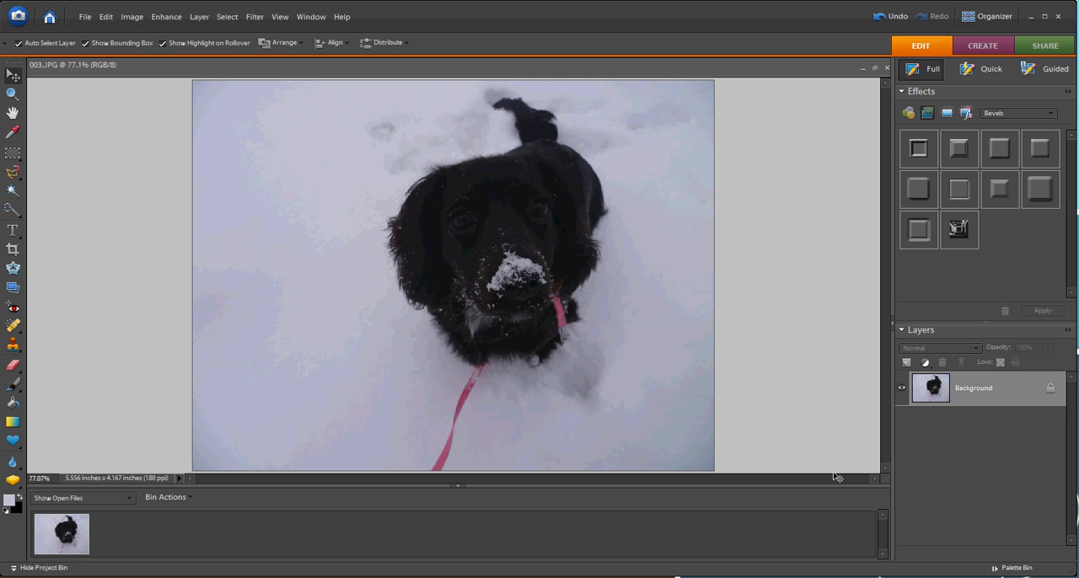
pyautogui.moveTo(920, 330)
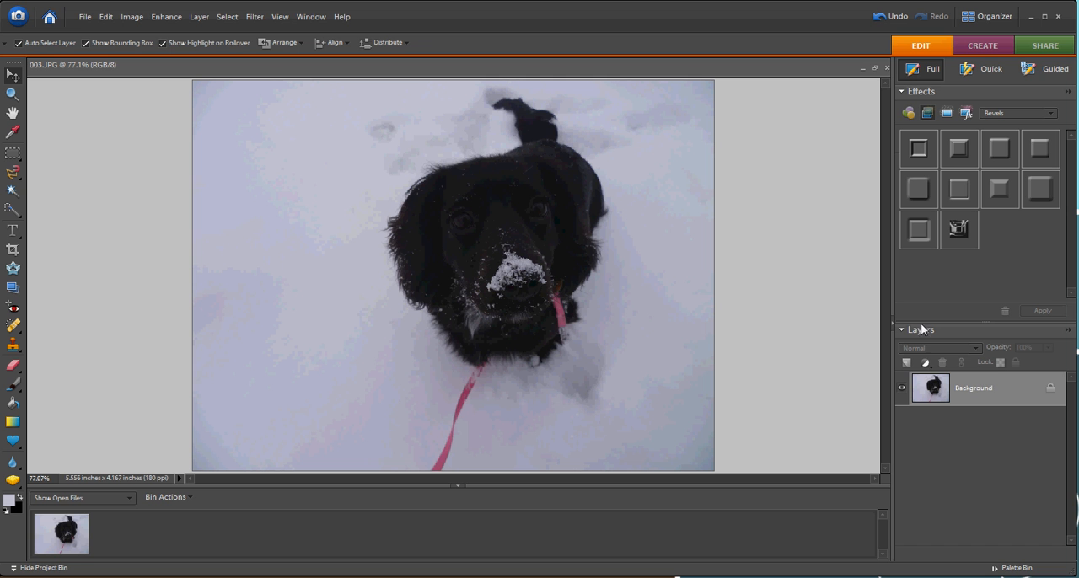
pyautogui.moveTo(924, 361)
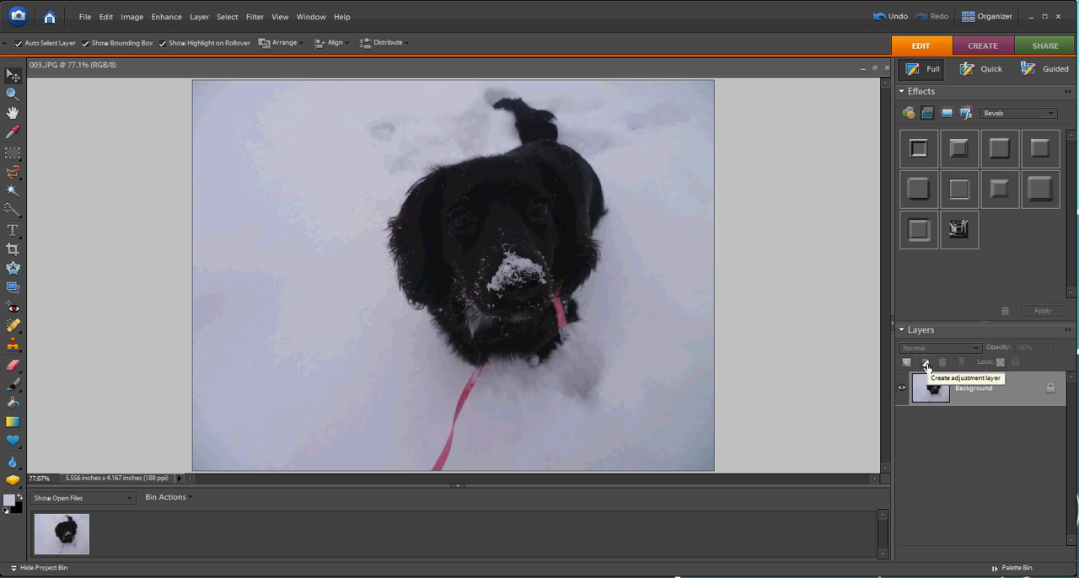
# Add a Levels adjustment layer above the dog photo from the Layers panel
pyautogui.click(927, 362)
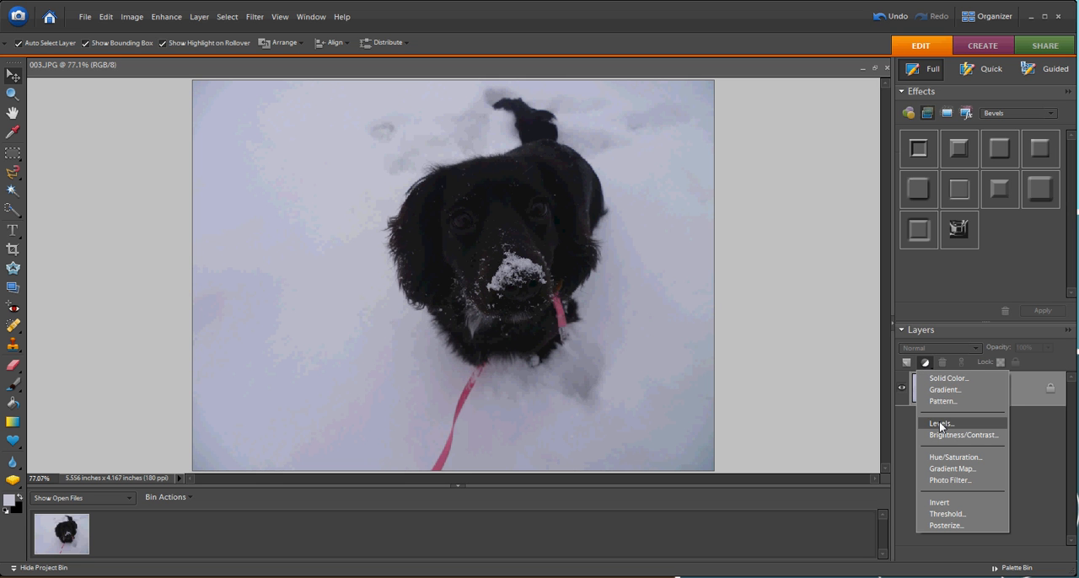
pyautogui.click(941, 424)
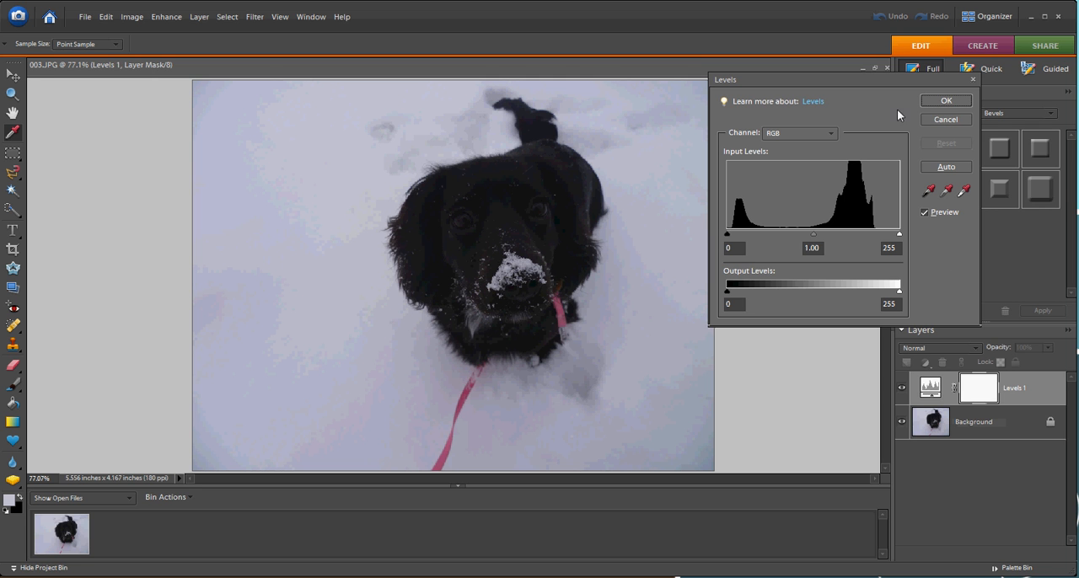
pyautogui.moveTo(717, 212)
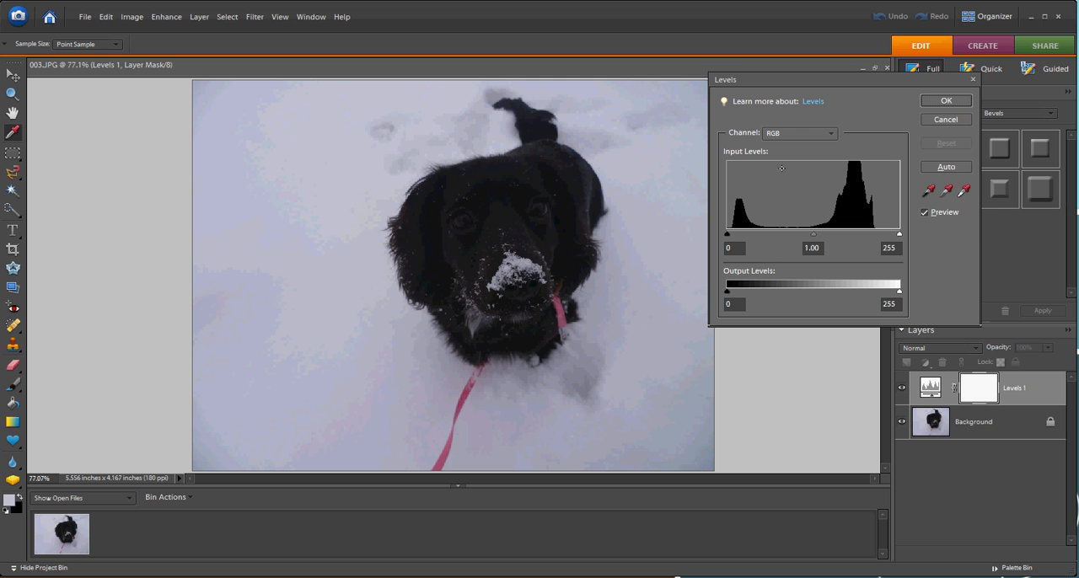
pyautogui.moveTo(439, 179)
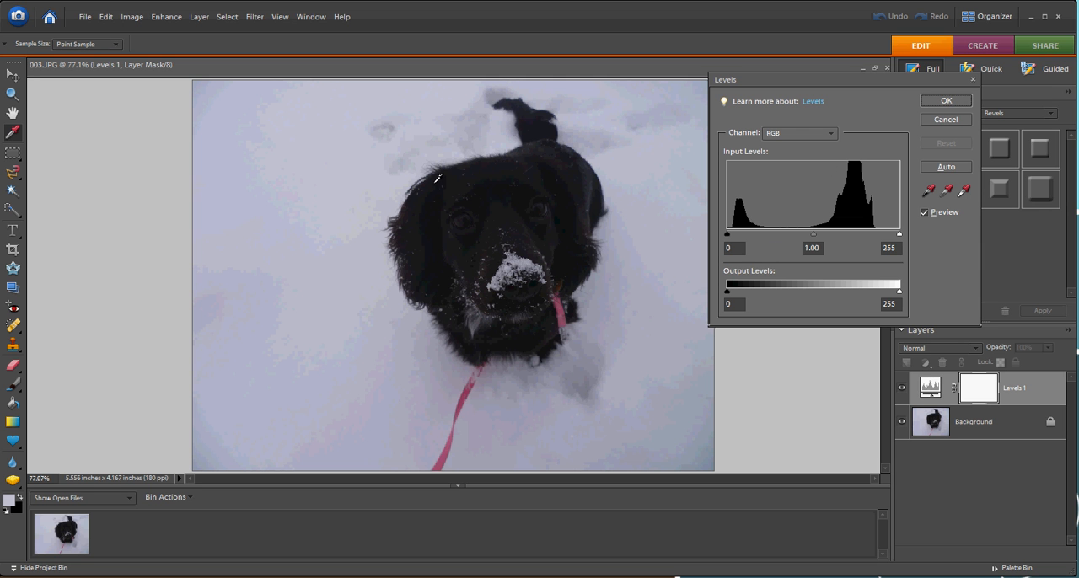
pyautogui.moveTo(951, 253)
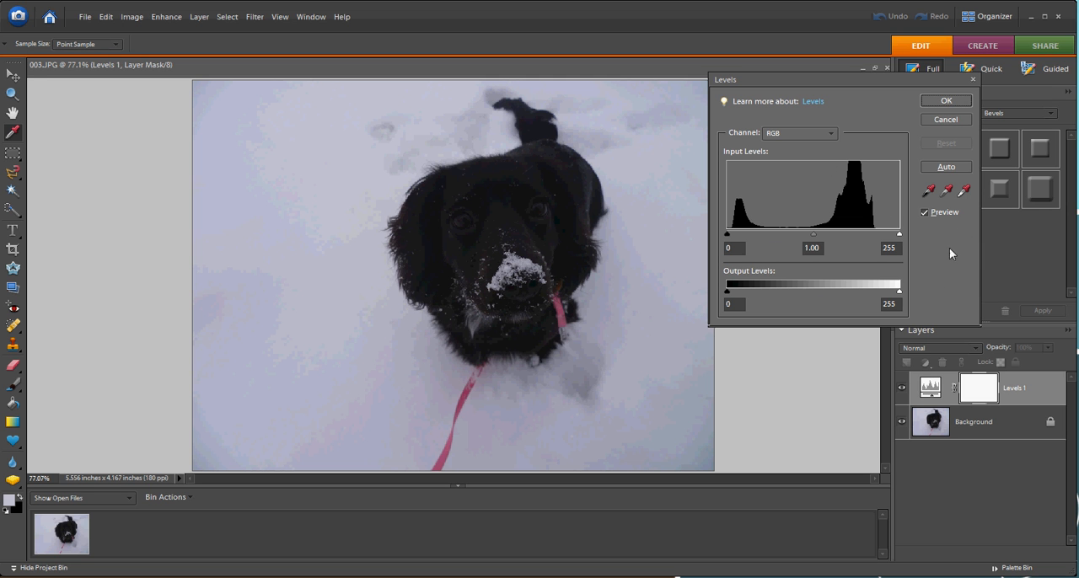
pyautogui.moveTo(931, 191)
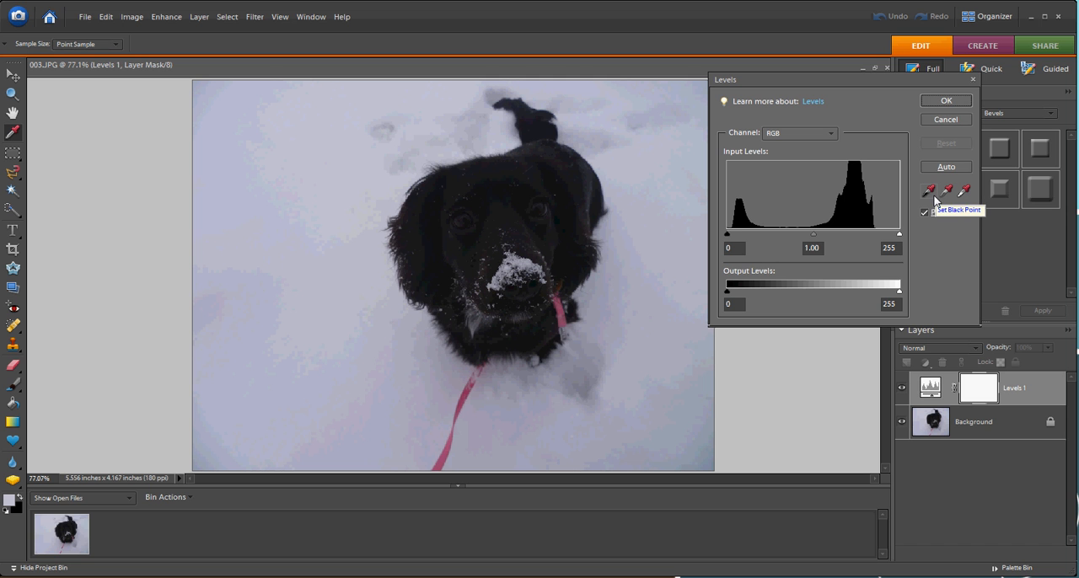
pyautogui.moveTo(964, 190)
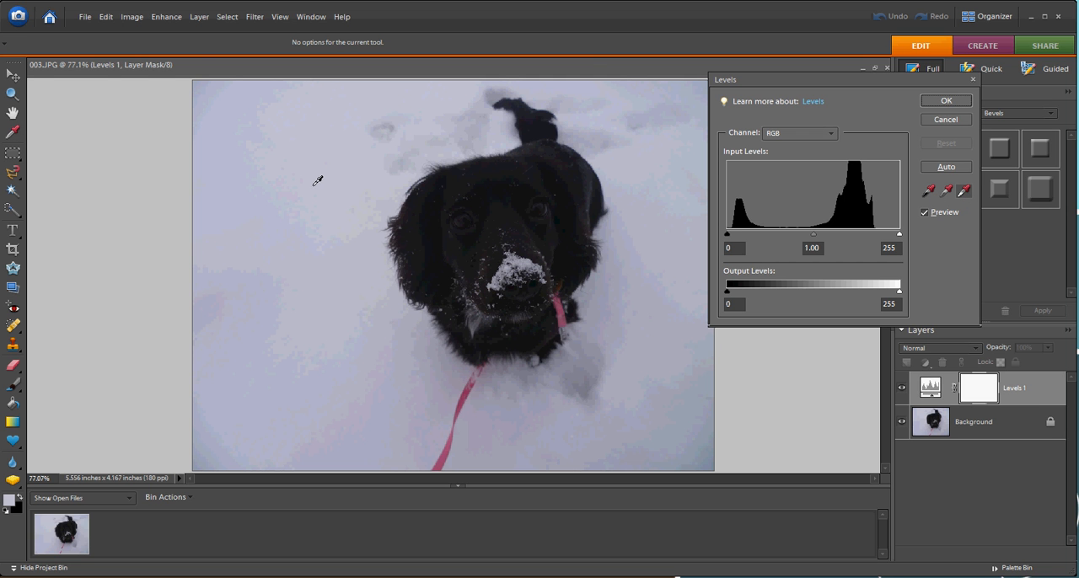
# Sample the snow with the white-point eyedropper so it turns pure white
pyautogui.click(946, 165)
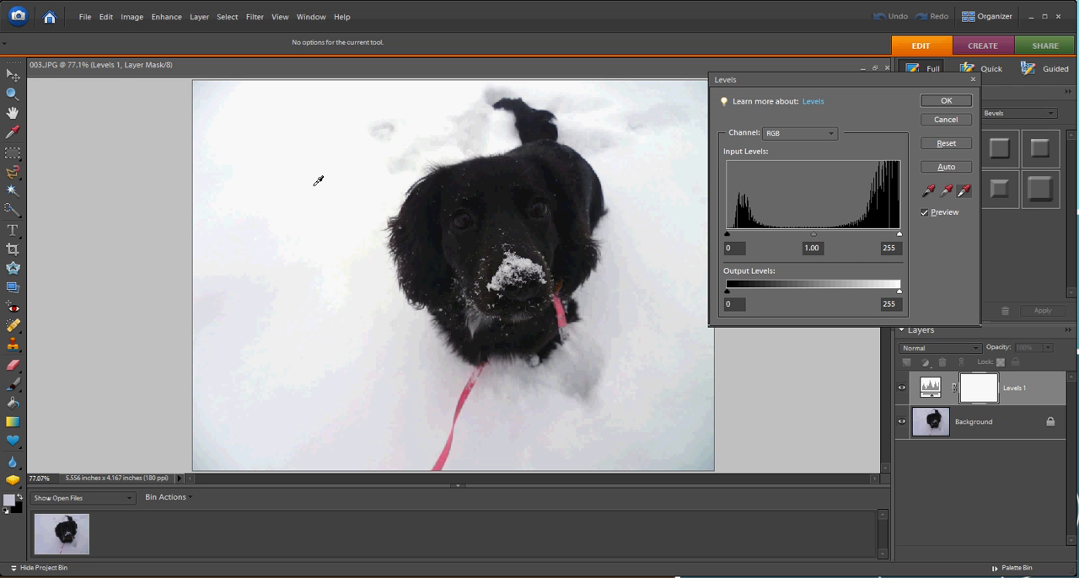
pyautogui.moveTo(509, 209)
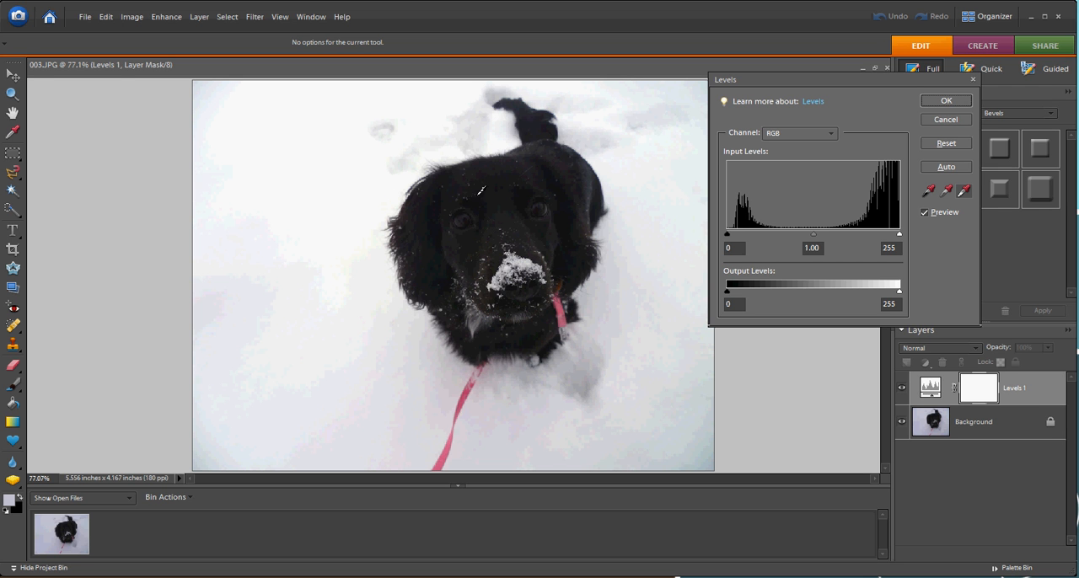
pyautogui.moveTo(582, 226)
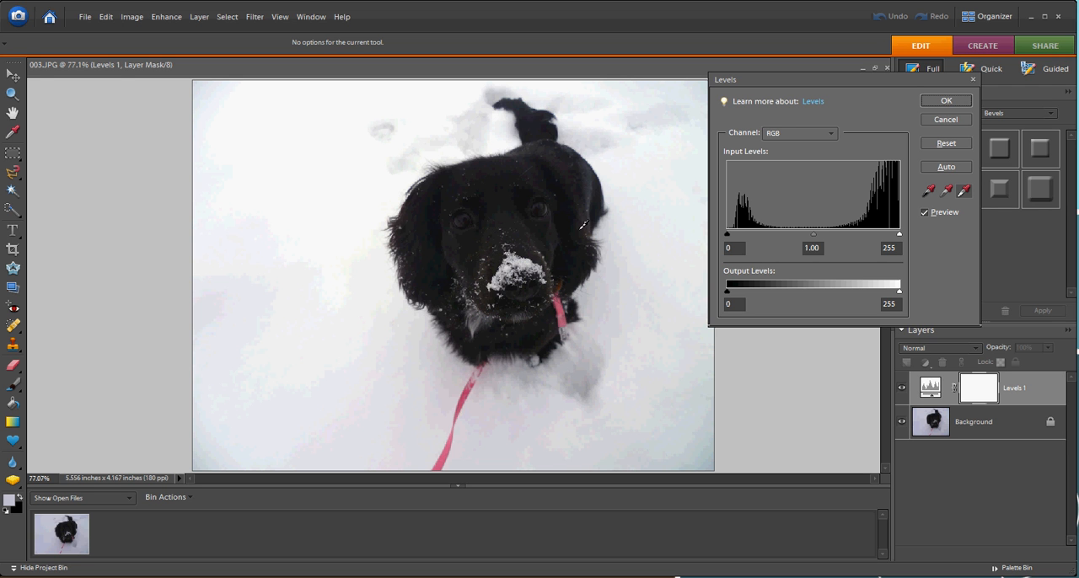
pyautogui.moveTo(816, 240)
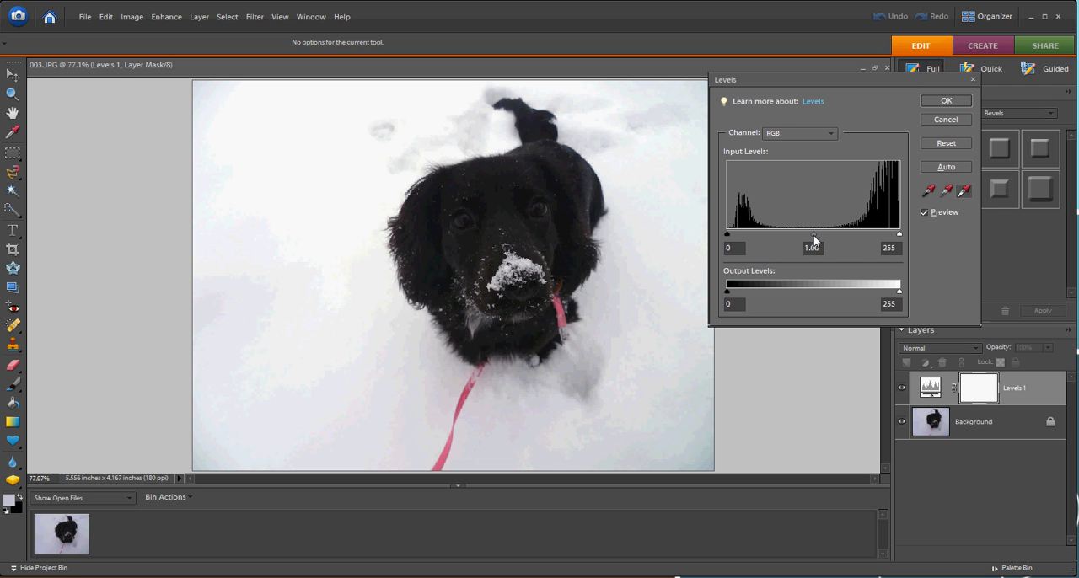
# Raise the Levels midtone gamma to about 1.28 to reveal detail in the dog's fur
pyautogui.moveTo(815, 233); pyautogui.dragTo(811, 232)
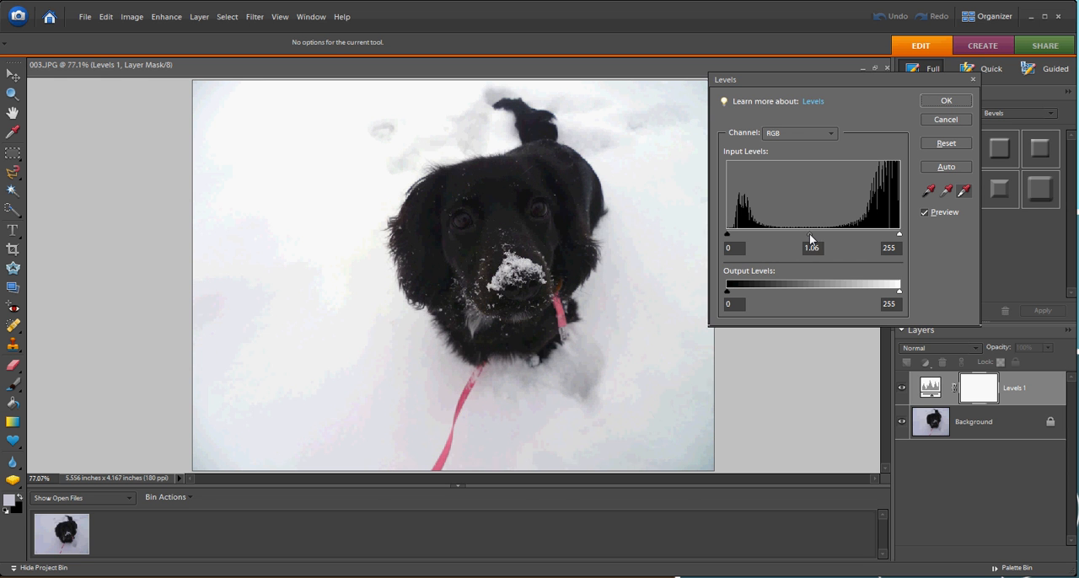
pyautogui.moveTo(813, 233); pyautogui.dragTo(799, 233)
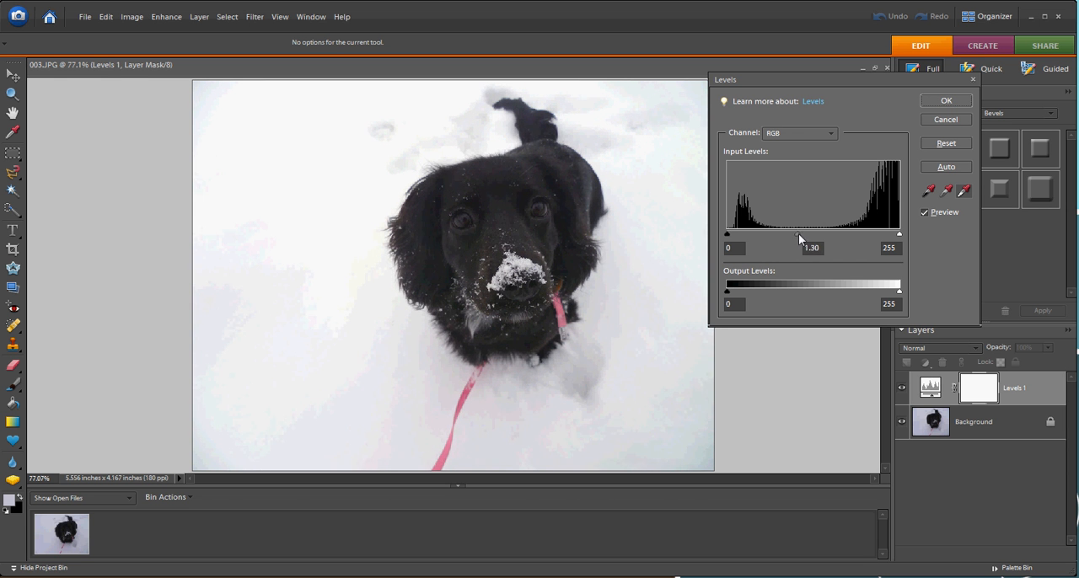
pyautogui.moveTo(798, 234); pyautogui.dragTo(792, 234)
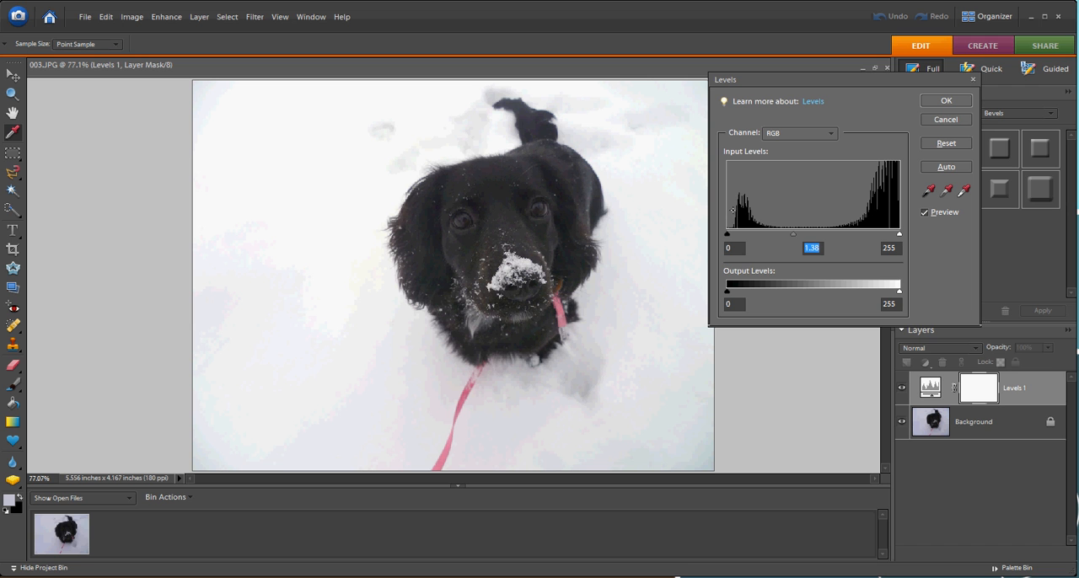
pyautogui.moveTo(739, 236)
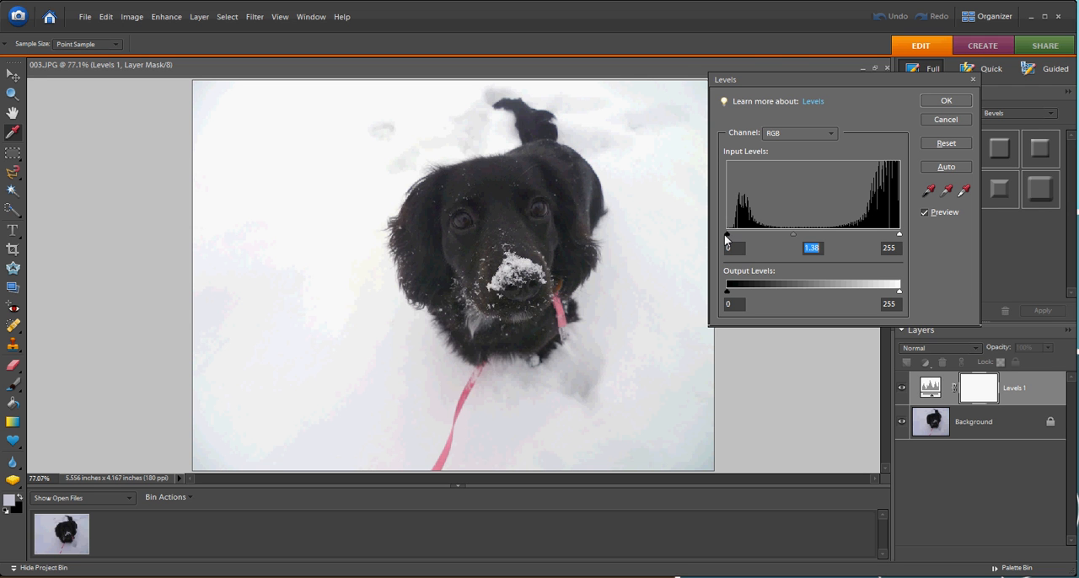
pyautogui.moveTo(734, 234)
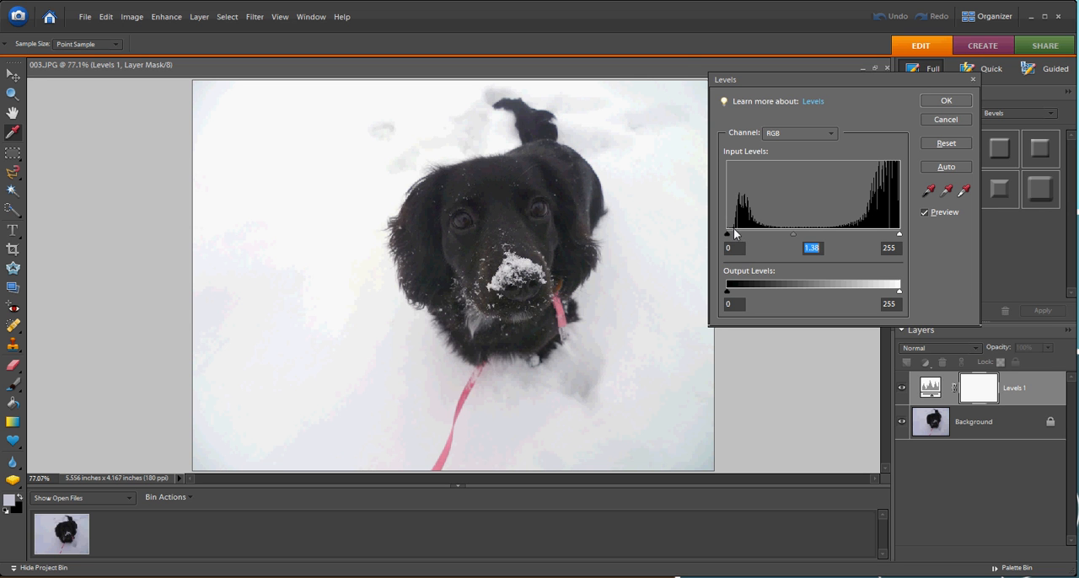
pyautogui.moveTo(729, 240)
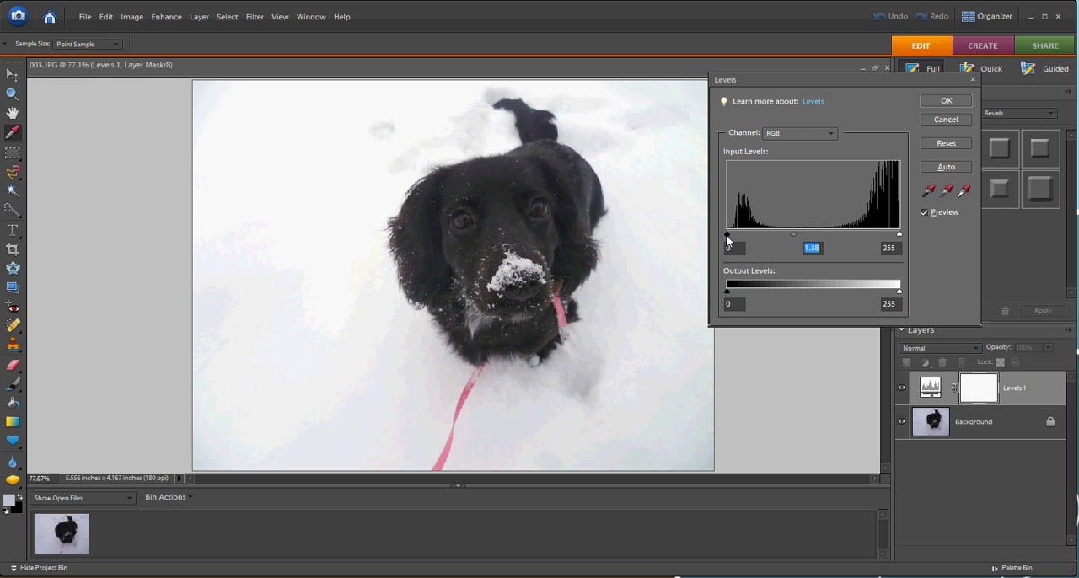
# Move the black input point to about 11 to deepen the dog's darkest tones
pyautogui.moveTo(727, 234); pyautogui.dragTo(732, 235)
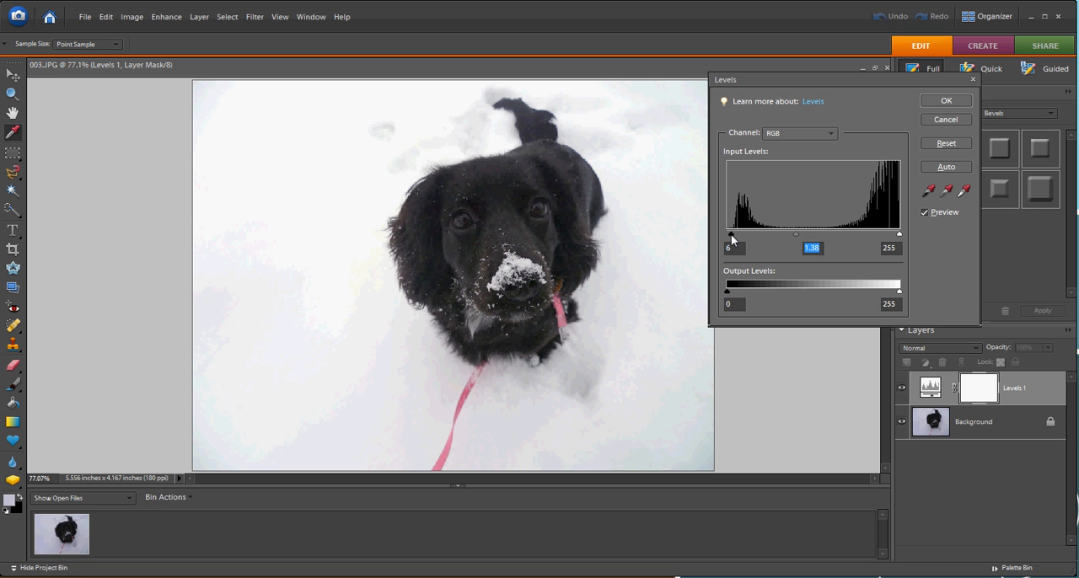
pyautogui.moveTo(727, 234); pyautogui.dragTo(735, 235)
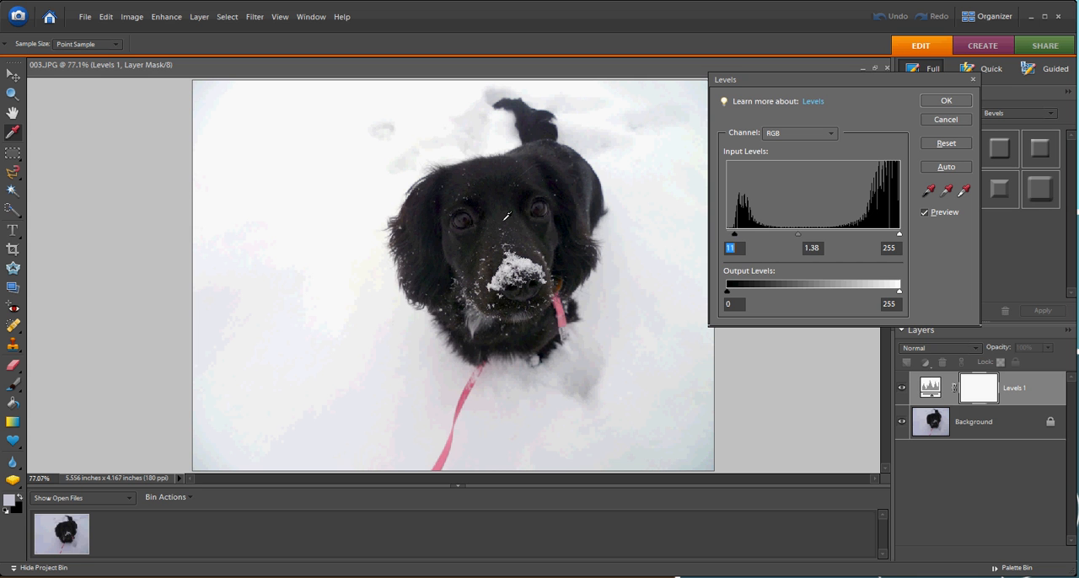
pyautogui.moveTo(1003, 521)
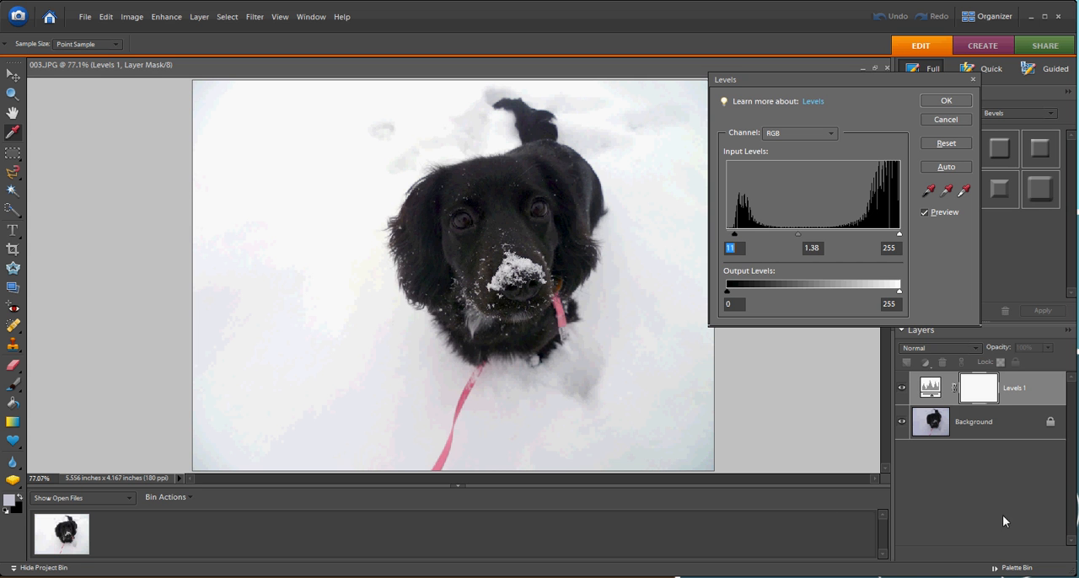
# Apply the Levels correction and toggle the Levels 1 layer to compare, leaving it visible
pyautogui.click(944, 102)
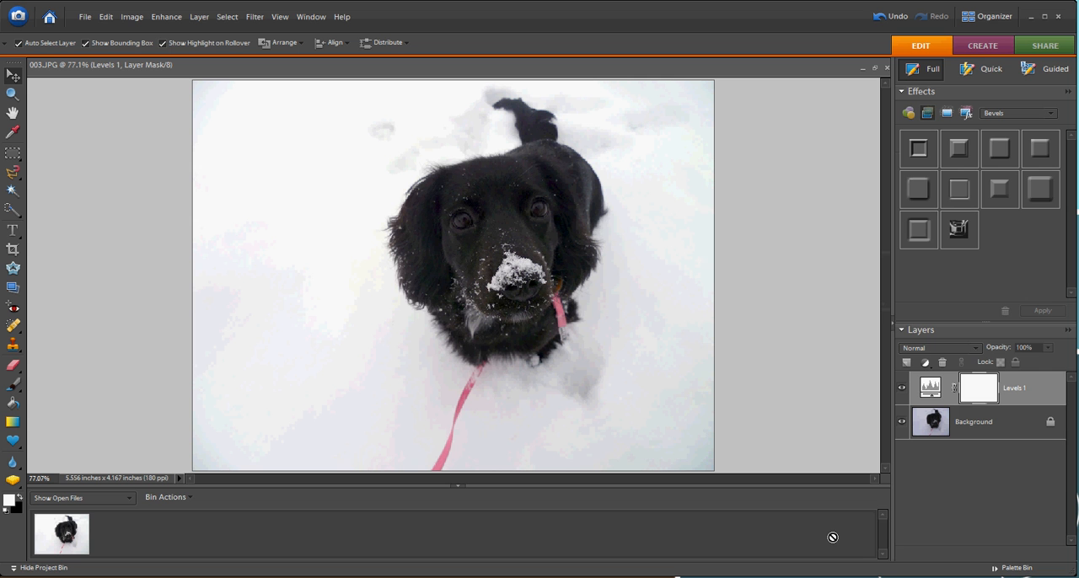
pyautogui.moveTo(846, 459)
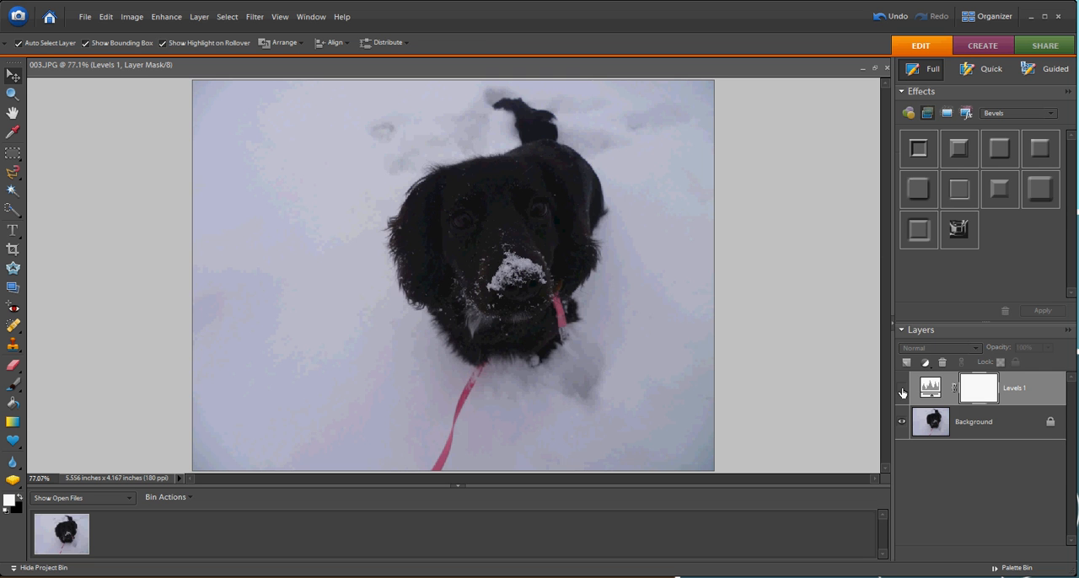
pyautogui.click(901, 393)
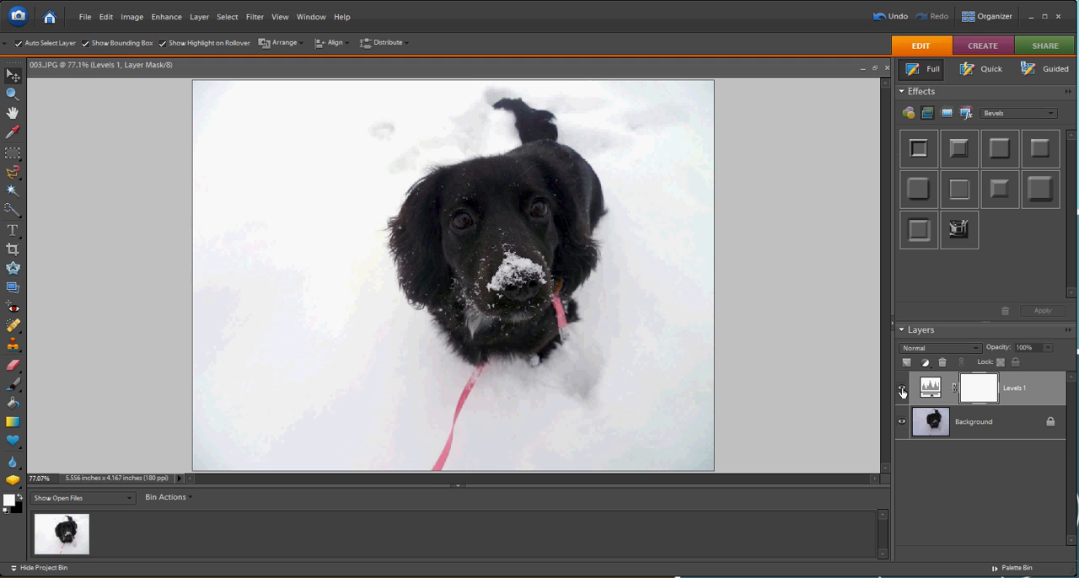